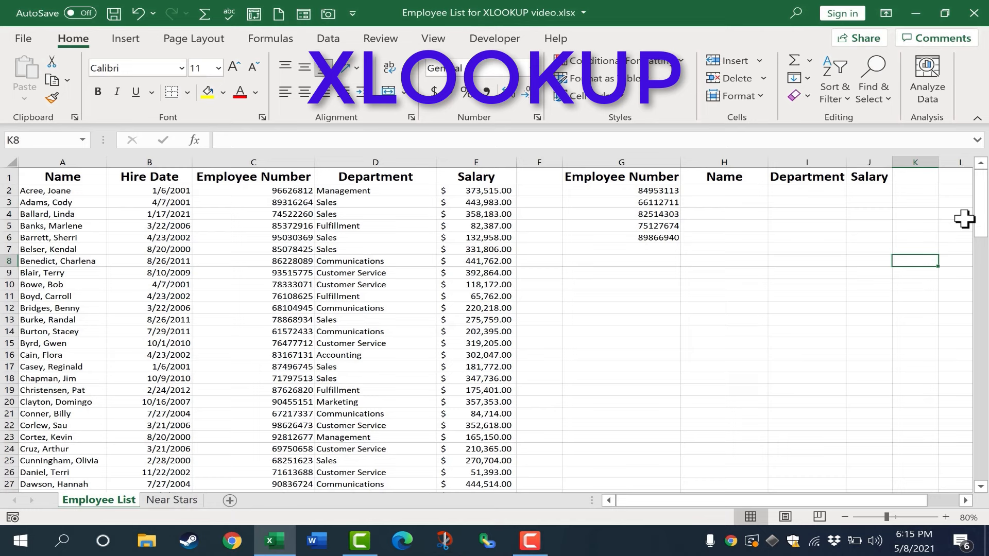
Begin an XLOOKUP formula in H2 by typing =xloo.
click(958, 214)
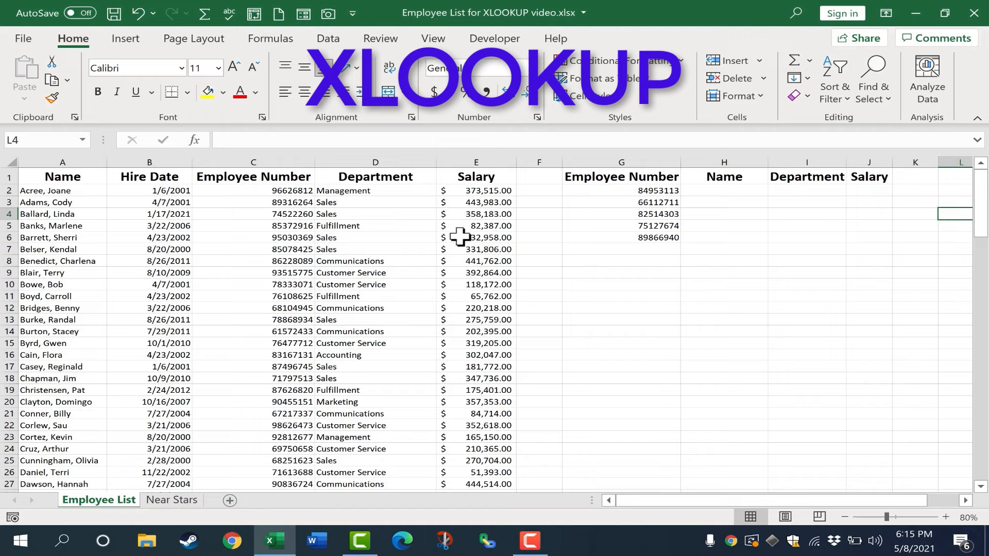
scroll(down, 3)
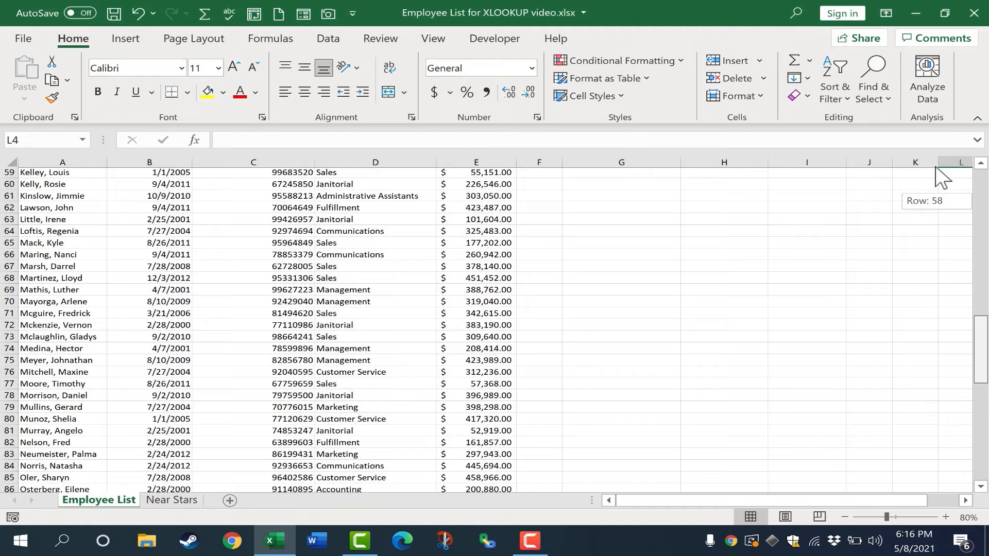
scroll(up, 3)
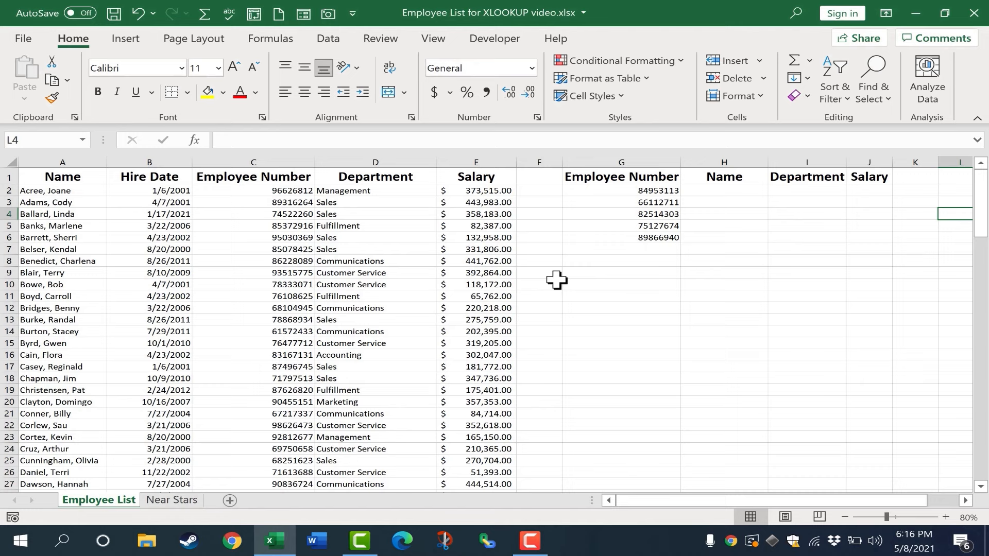
mouse_move(771, 200)
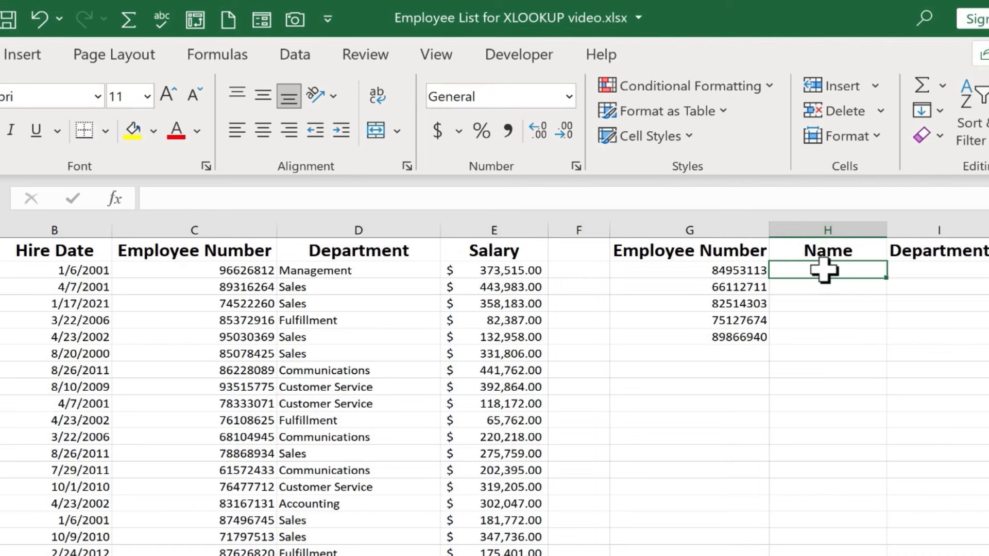
text(=xloo)
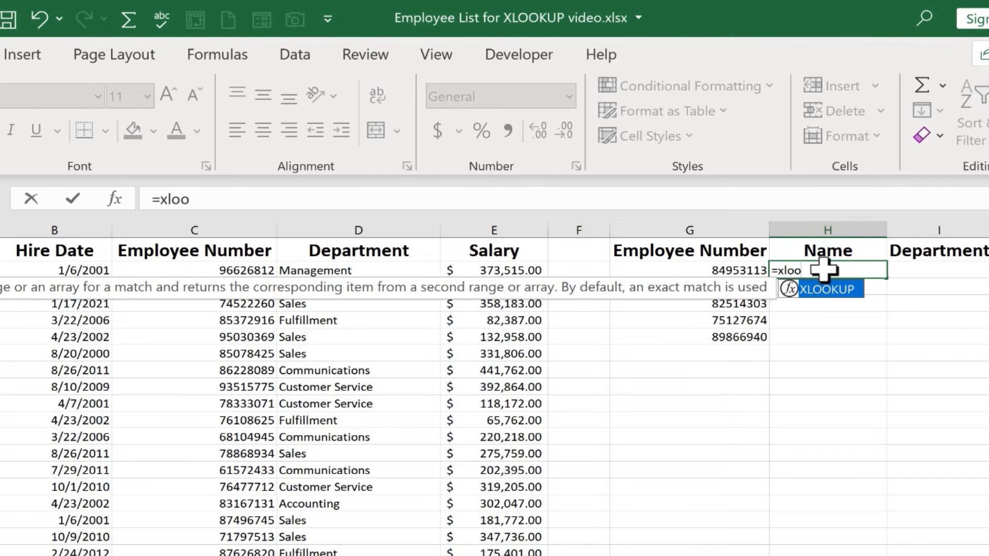
mouse_move(839, 309)
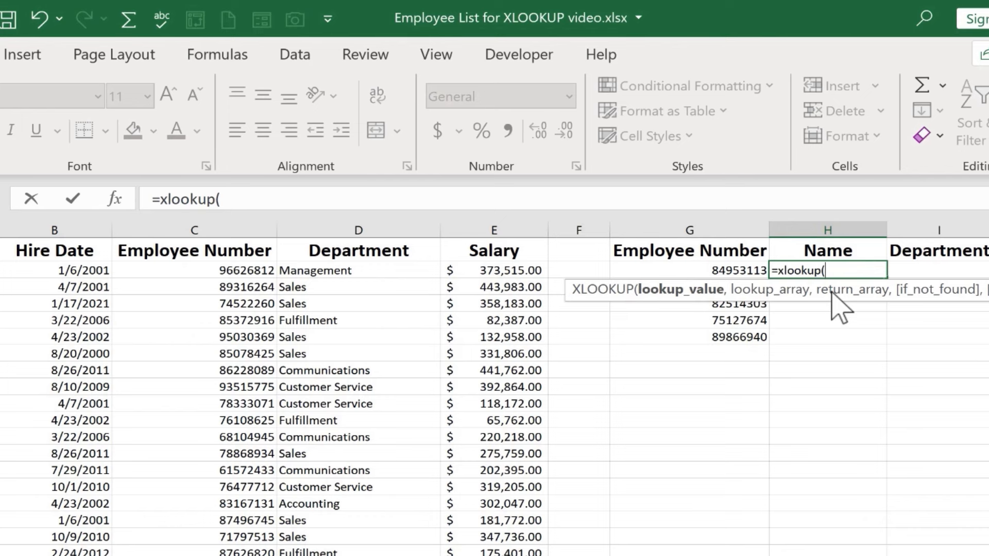
mouse_move(746, 299)
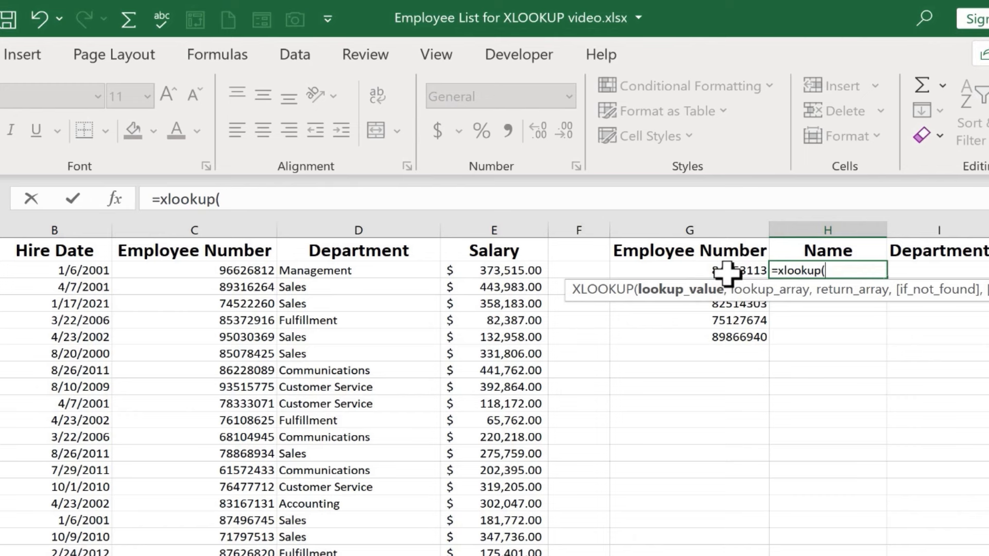
mouse_move(756, 335)
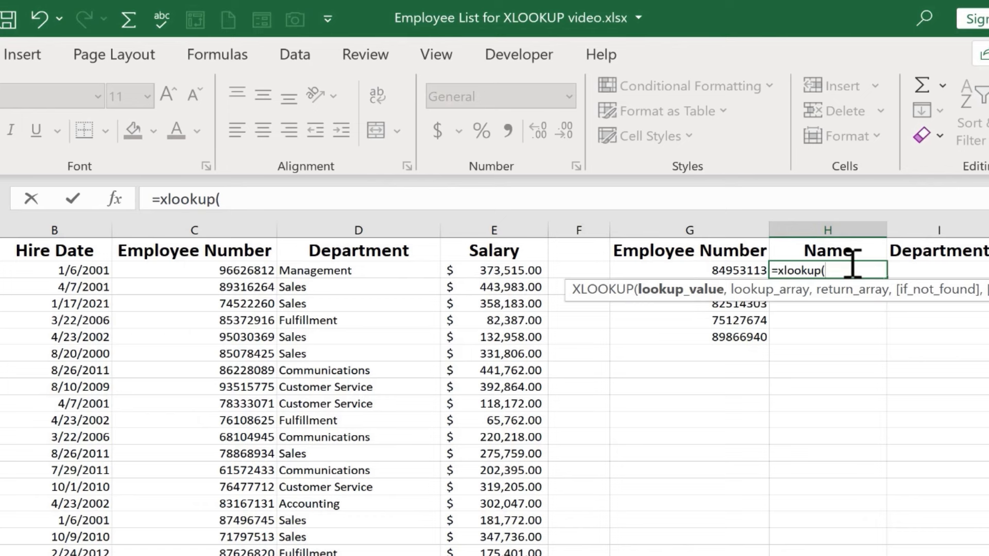
mouse_move(728, 273)
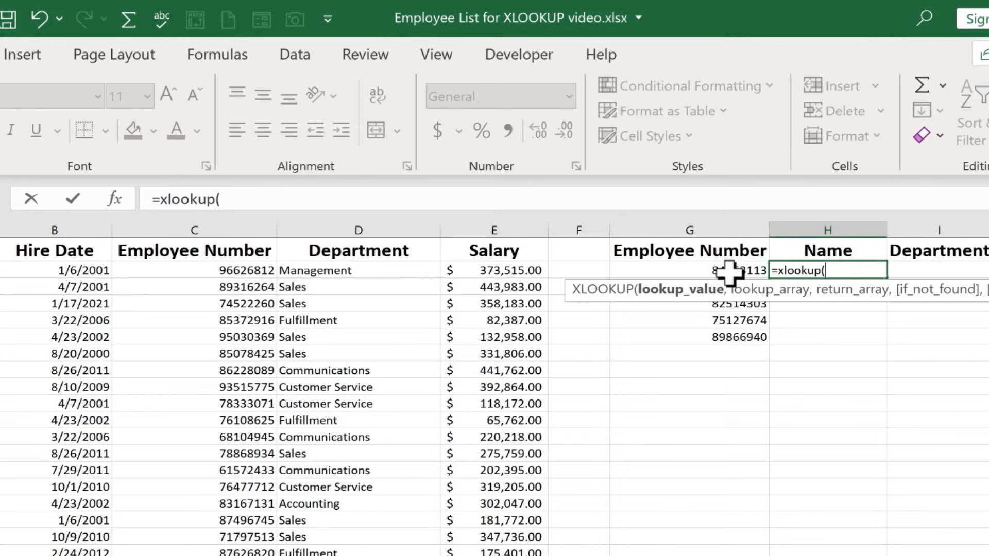
mouse_move(725, 272)
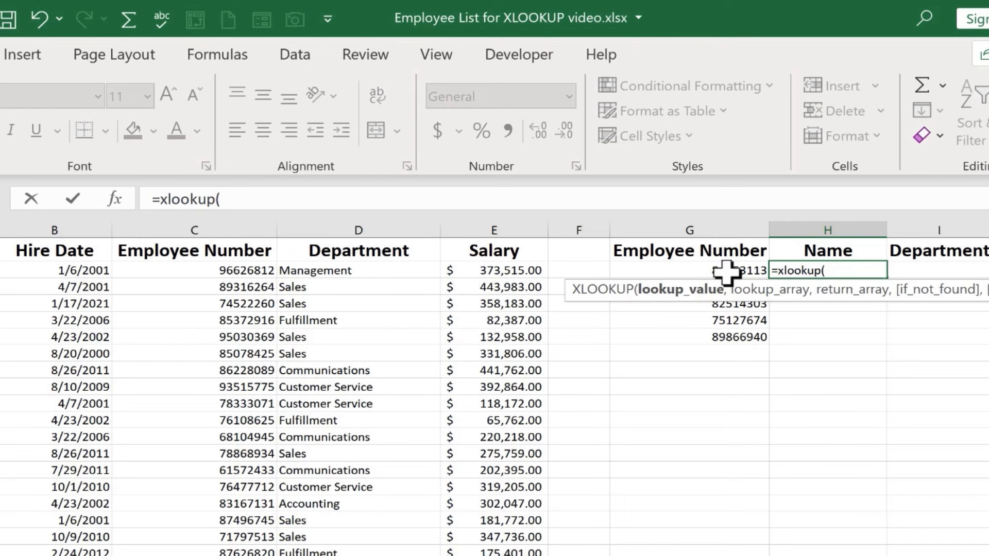
Enter G2 as the lookup value and column C as the lookup array.
click(688, 270)
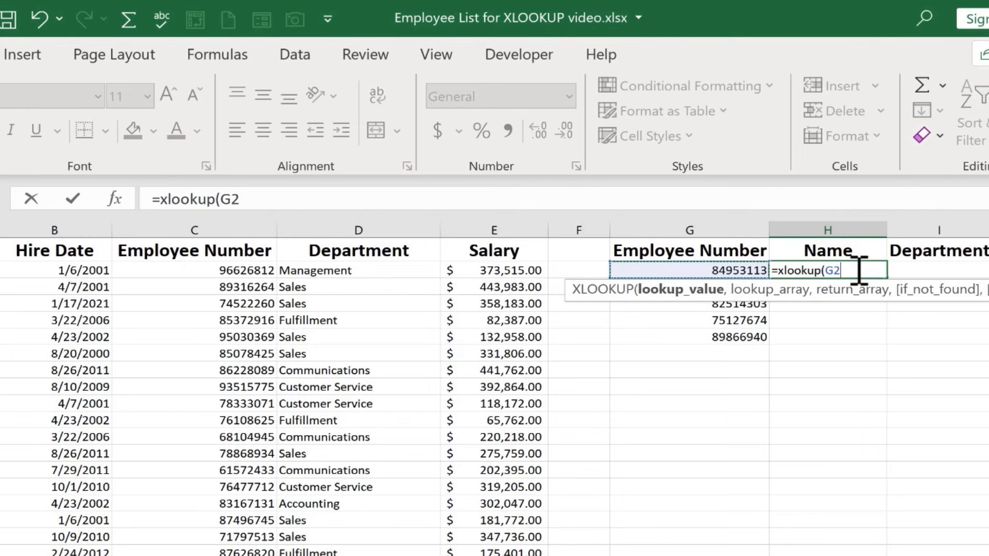
text(,A:A)
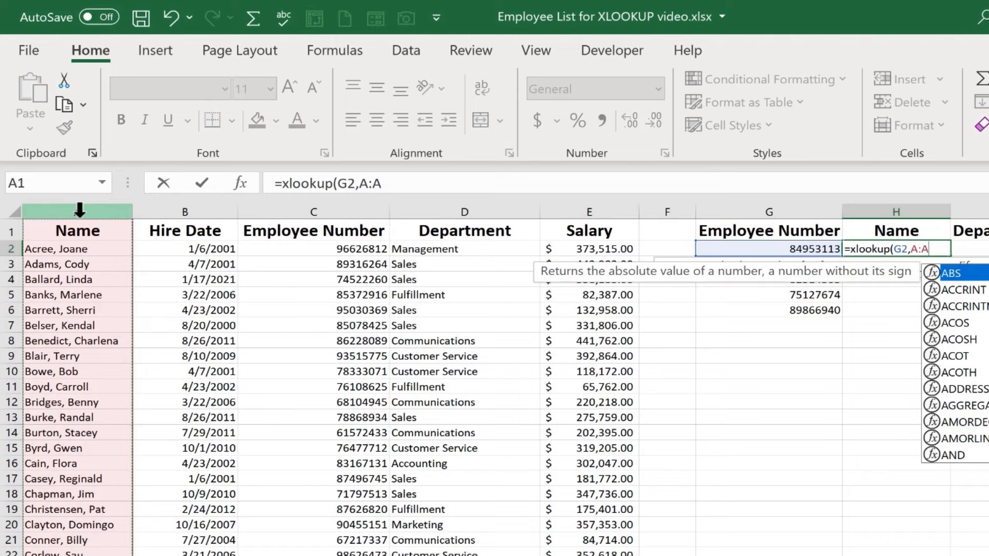
click(183, 230)
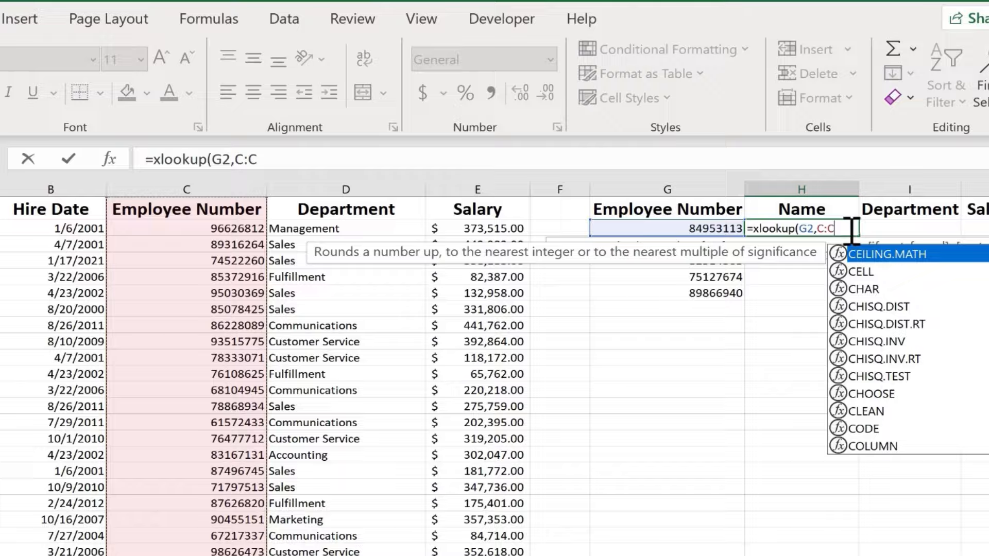
text(,)
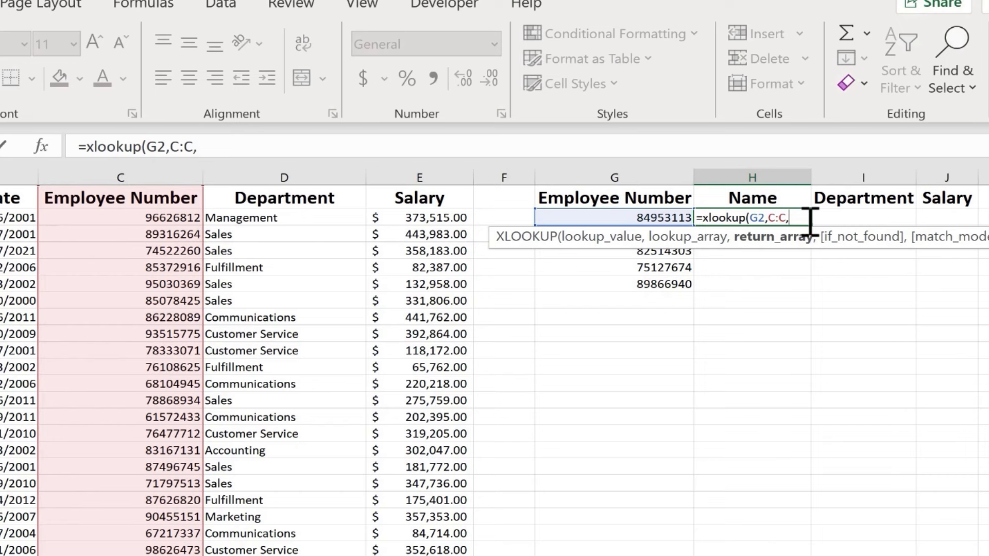
mouse_move(656, 217)
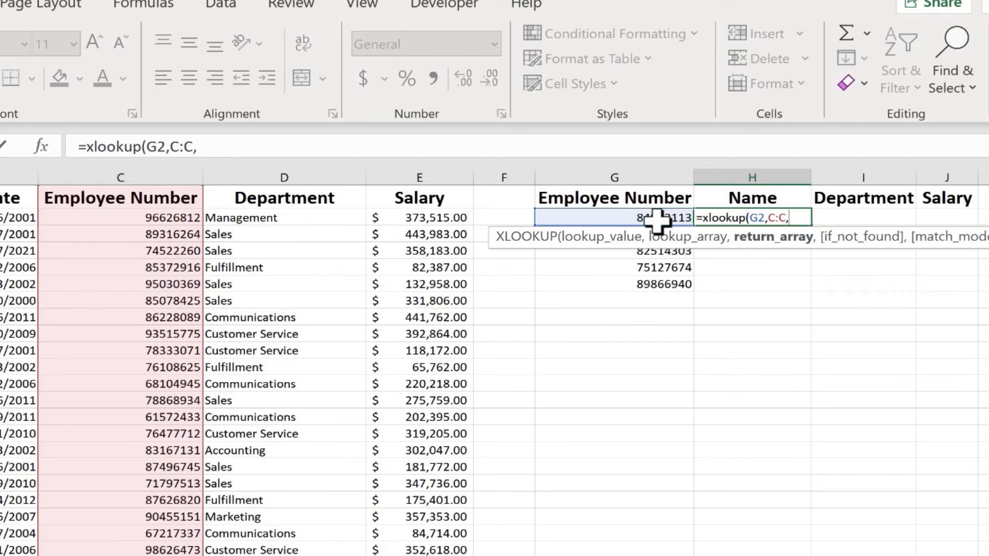
mouse_move(772, 246)
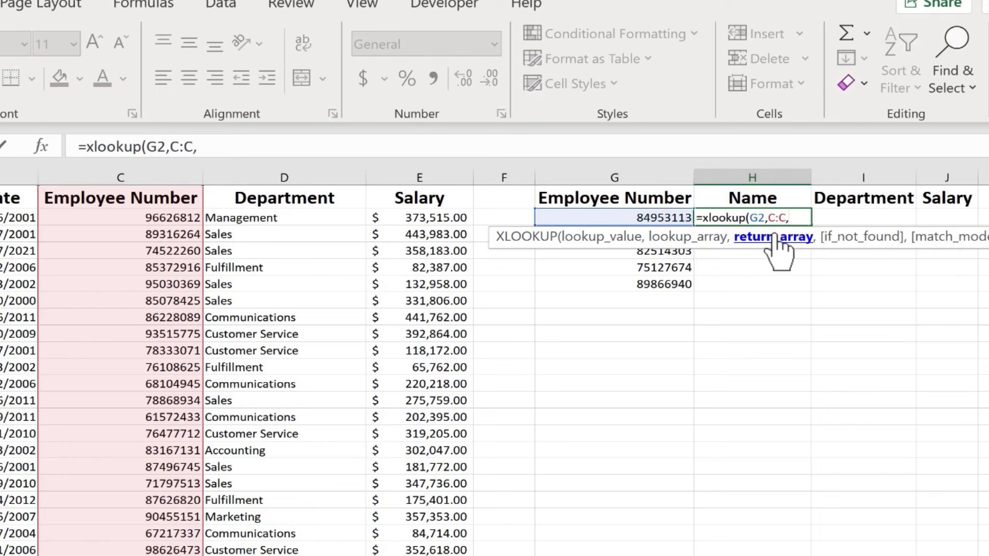
mouse_move(751, 195)
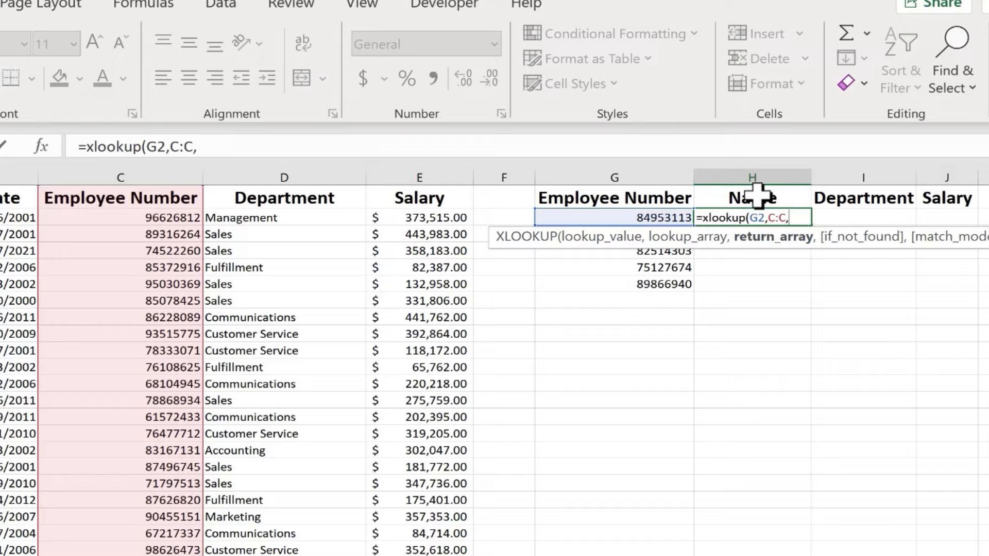
Add A:A as the return array and "None" as the not-found text.
text(A:A)
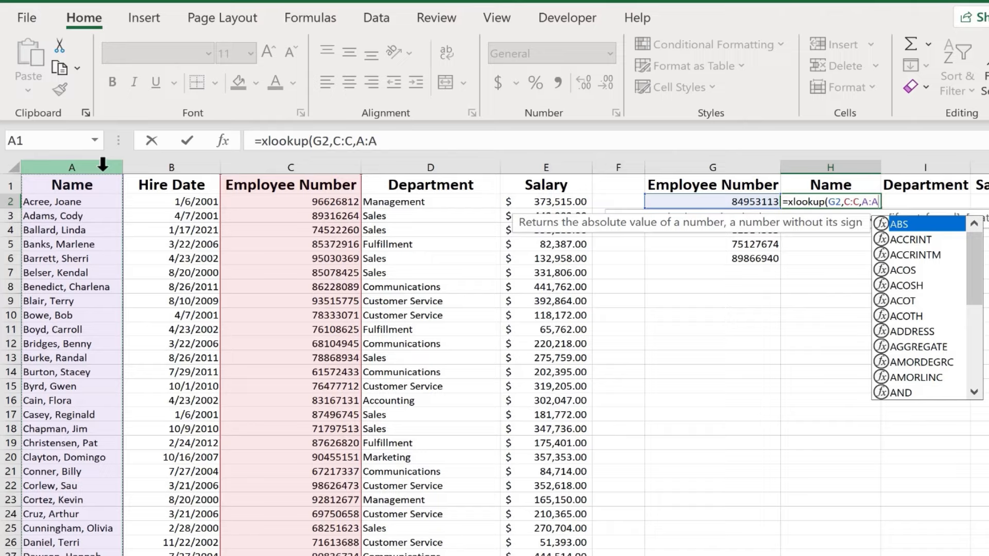
text(,)
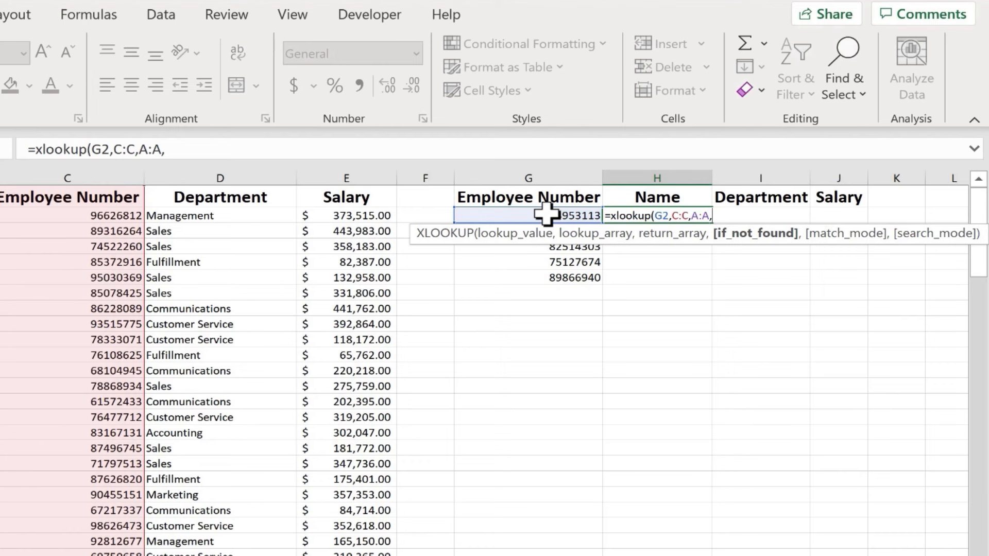
mouse_move(838, 277)
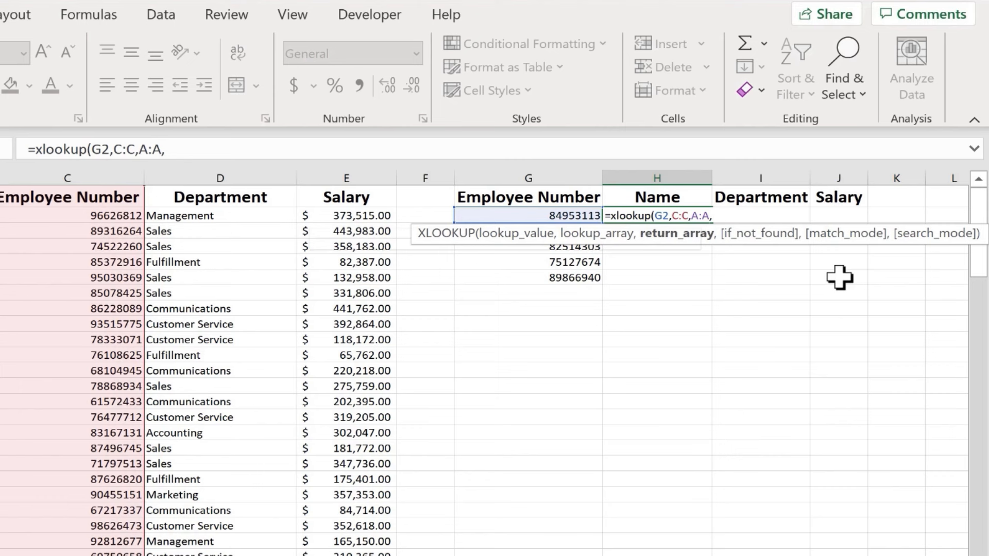
key(Return)
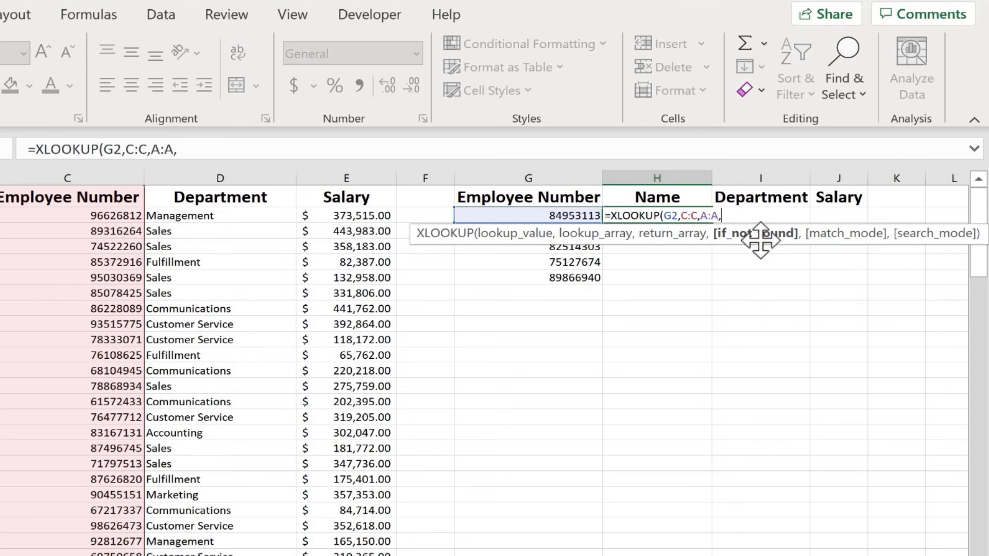
text("Non)
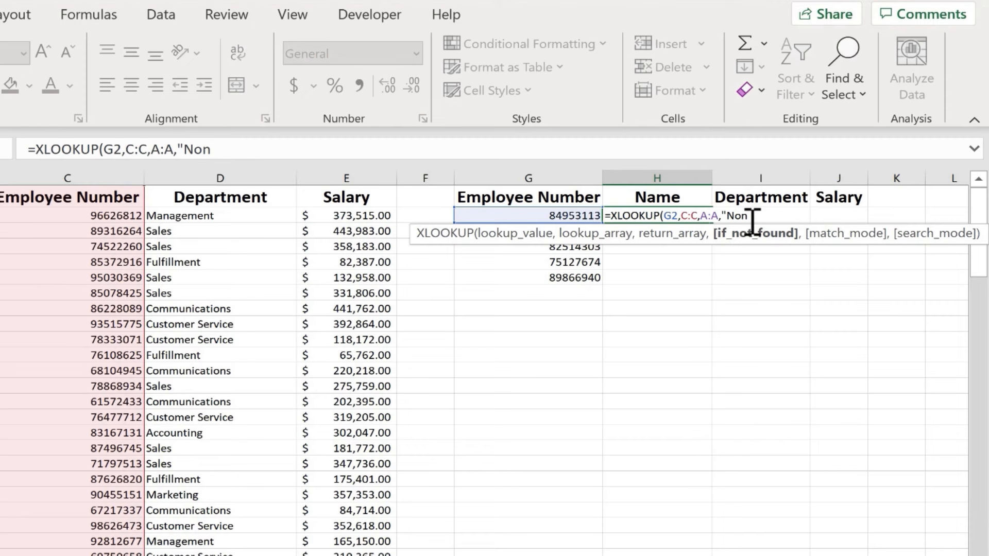
text(e",)
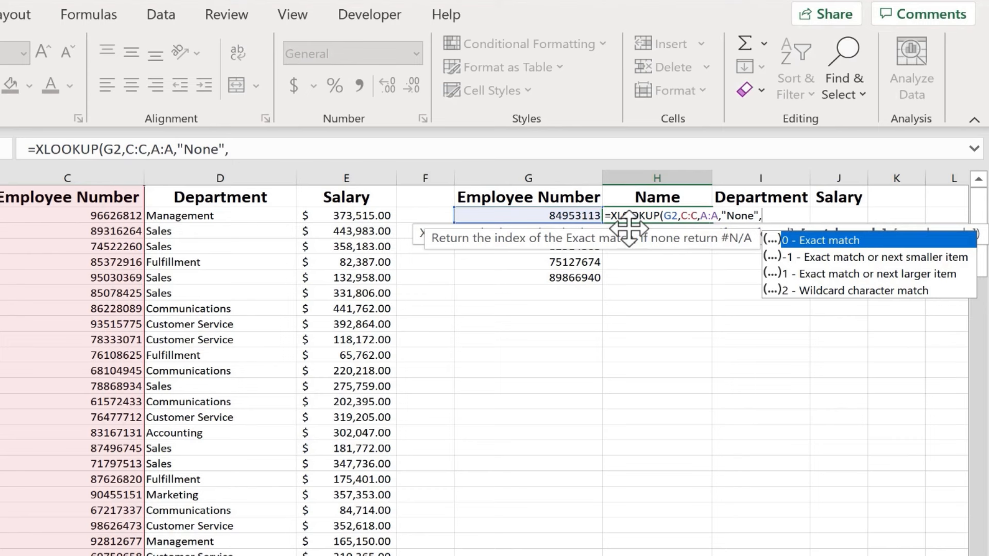
mouse_move(635, 238)
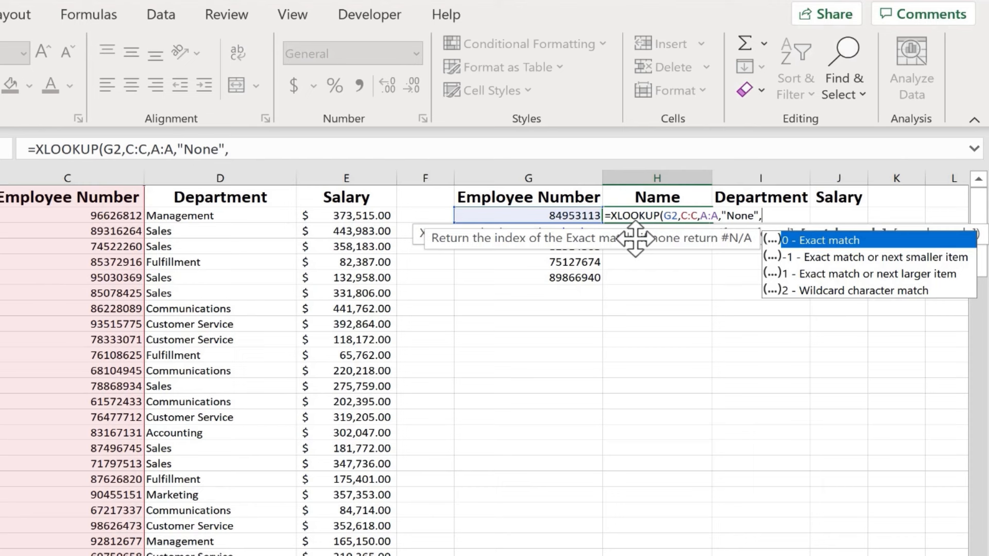
mouse_move(851, 259)
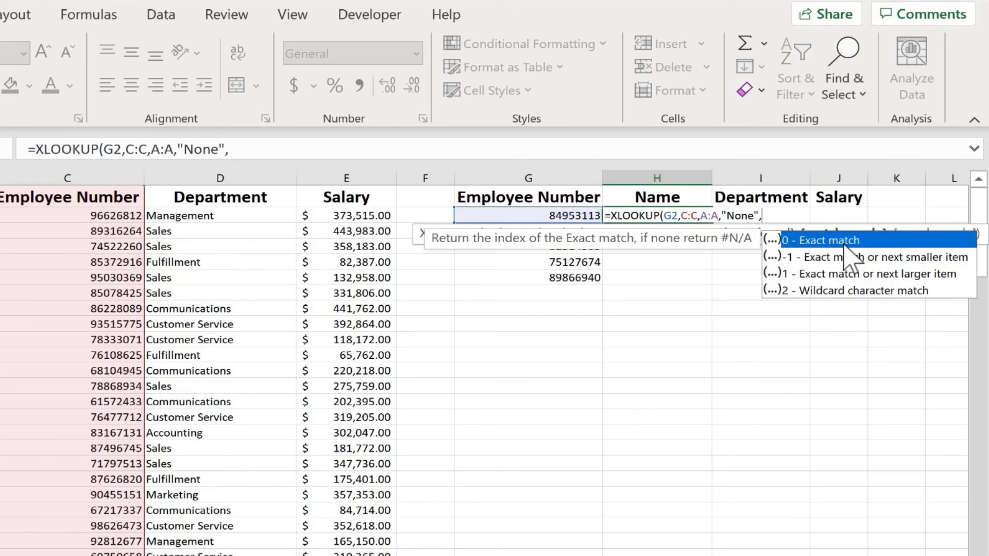
mouse_move(889, 296)
text(0))
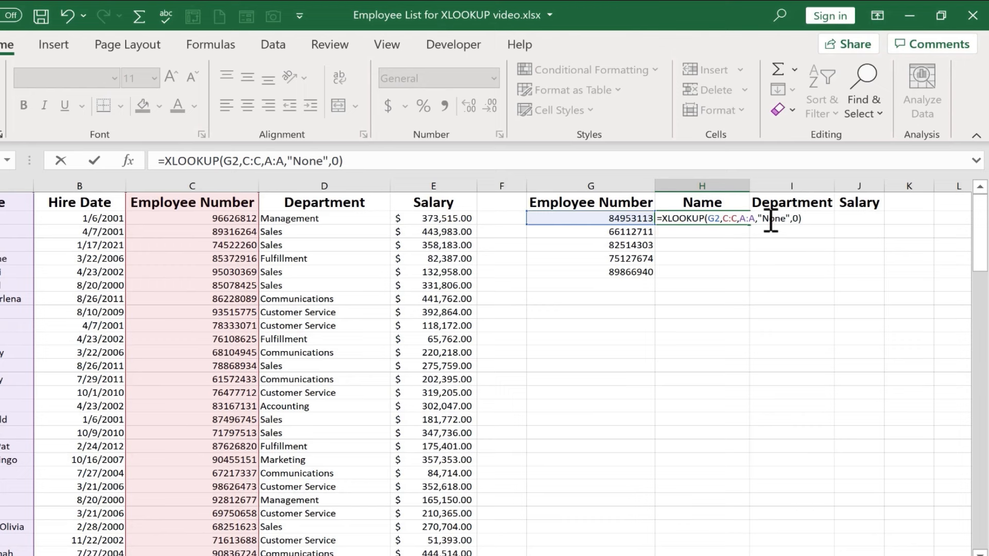
mouse_move(797, 211)
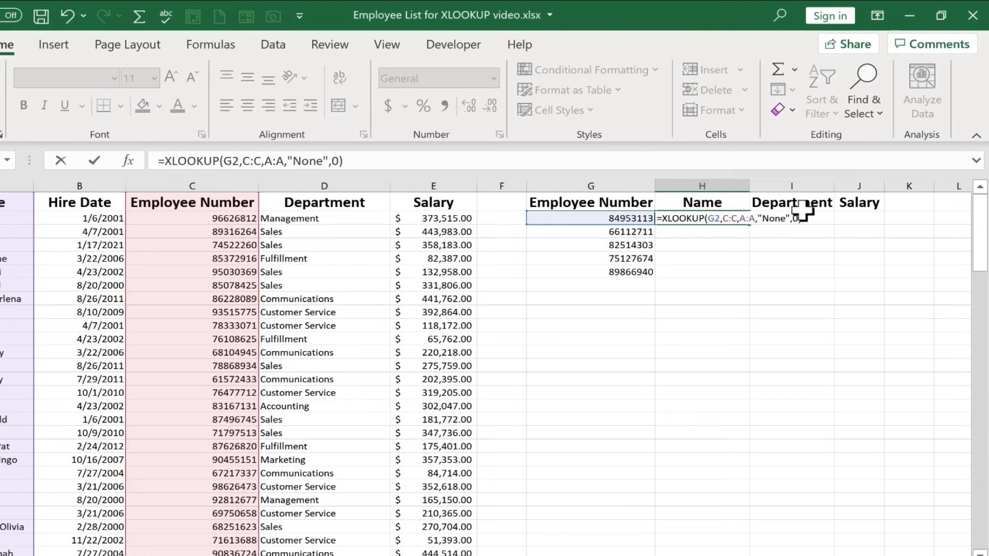
Commit =XLOOKUP(G2,C:C,A:A,"None",0) in H2 and reselect it after checking the result.
key(Return)
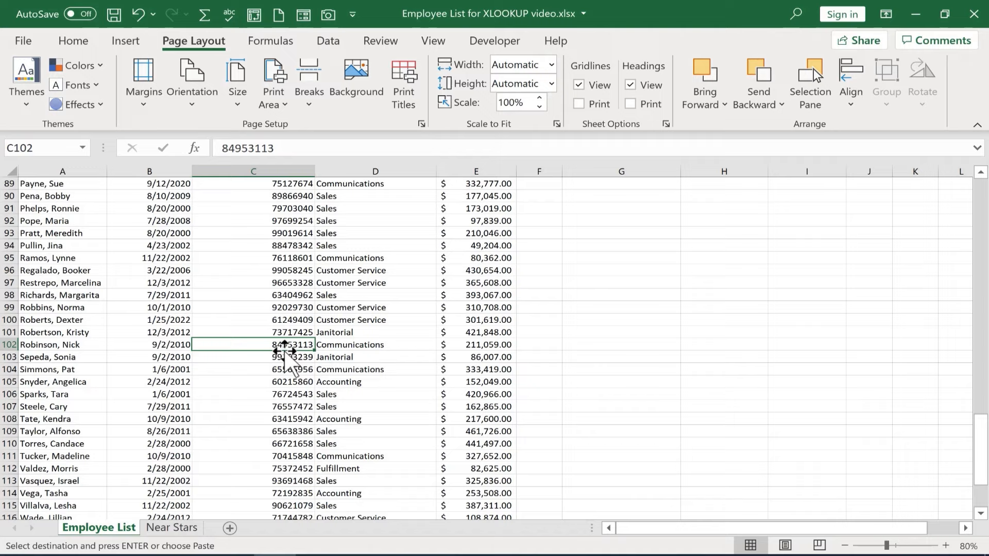
scroll(up, 3)
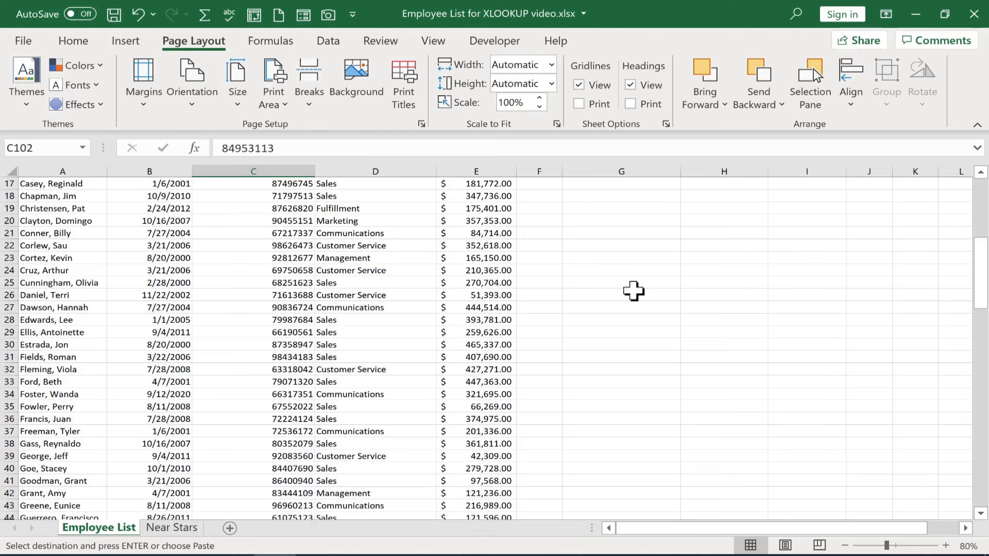
scroll(up, 3)
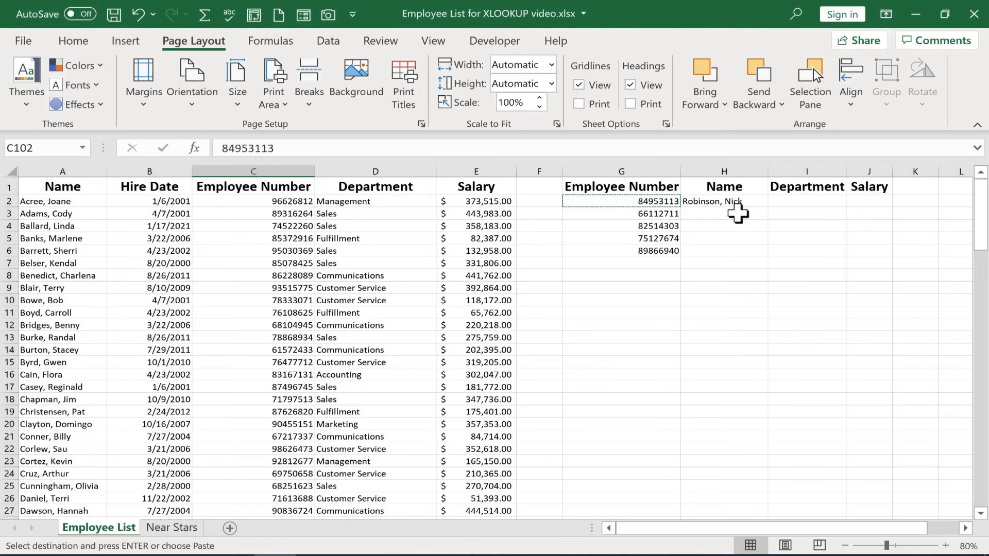
click(723, 213)
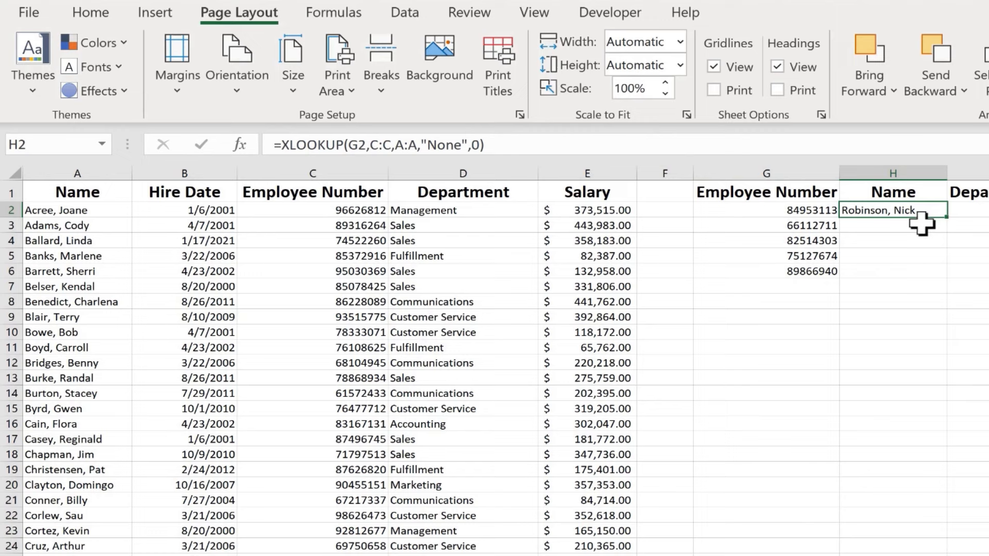
mouse_move(957, 229)
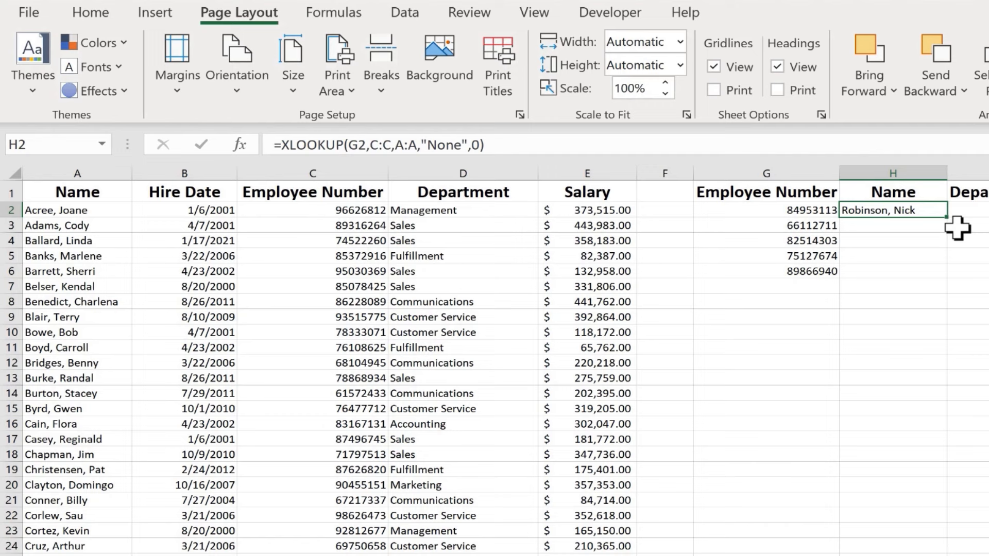
mouse_move(922, 220)
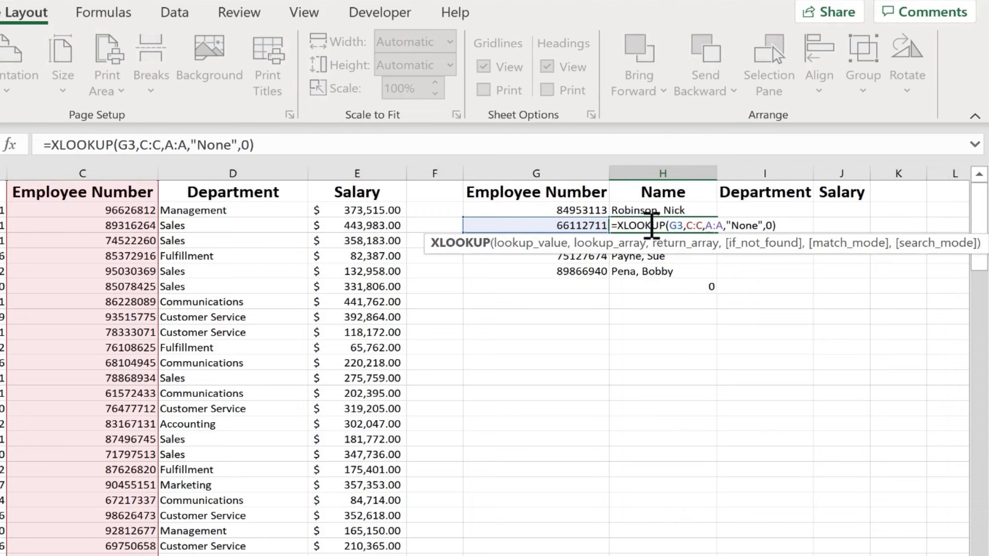
Finish the H2:H7 paste and move to an empty cell.
key(Return)
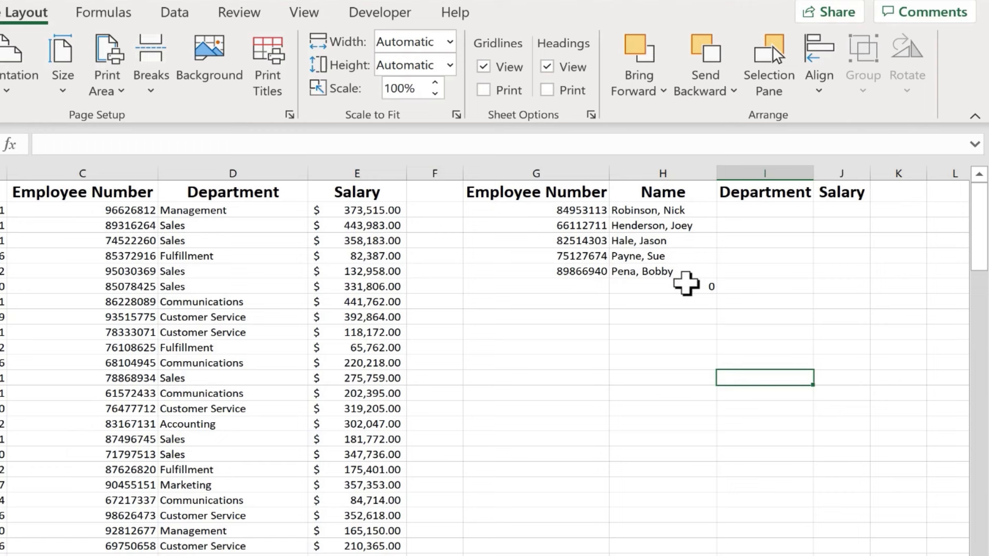
click(662, 285)
text(8765)
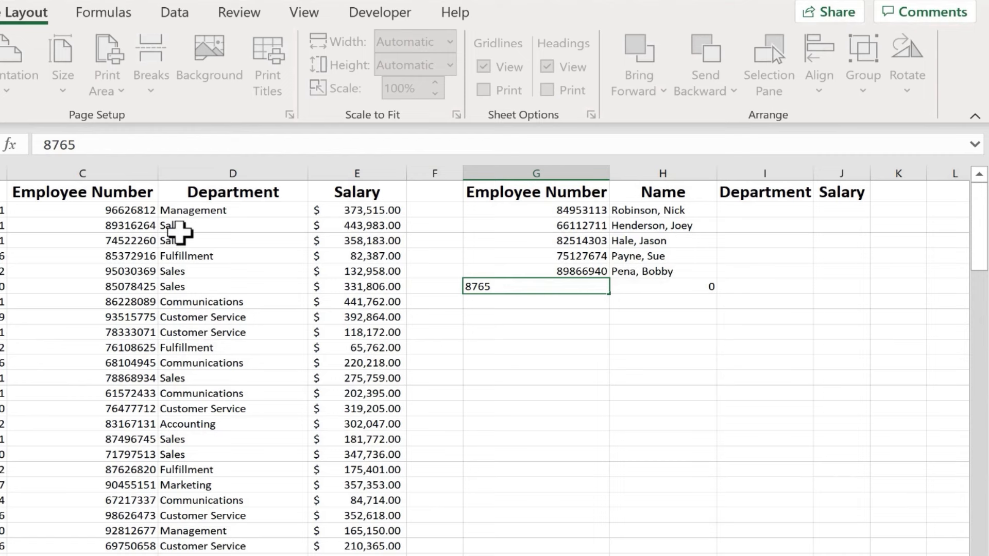
click(662, 287)
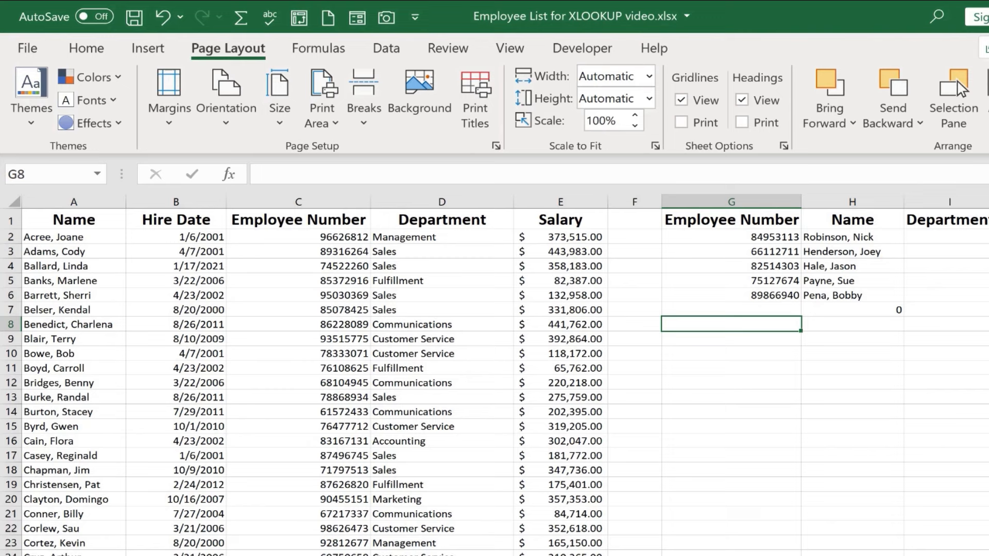
mouse_move(975, 352)
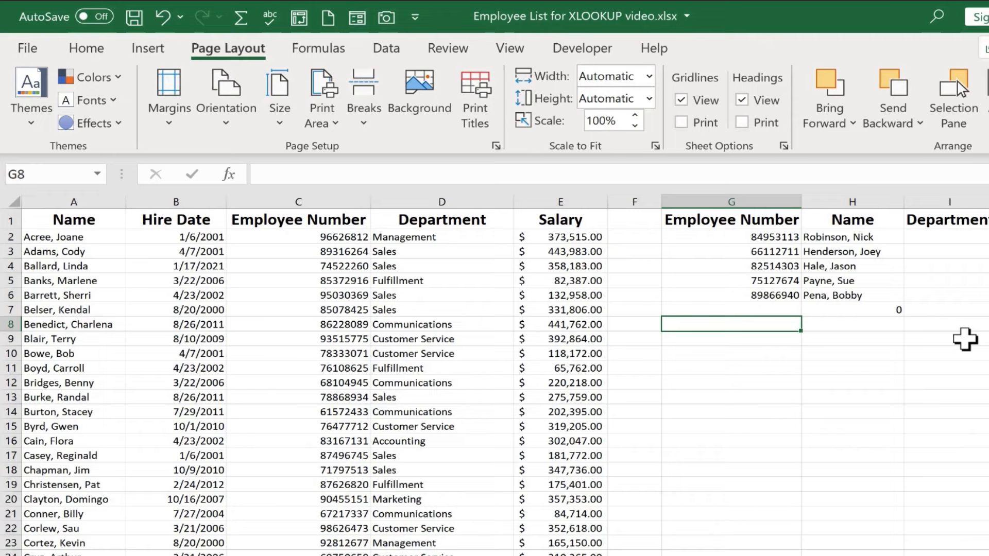
text(=XLOOKUP()
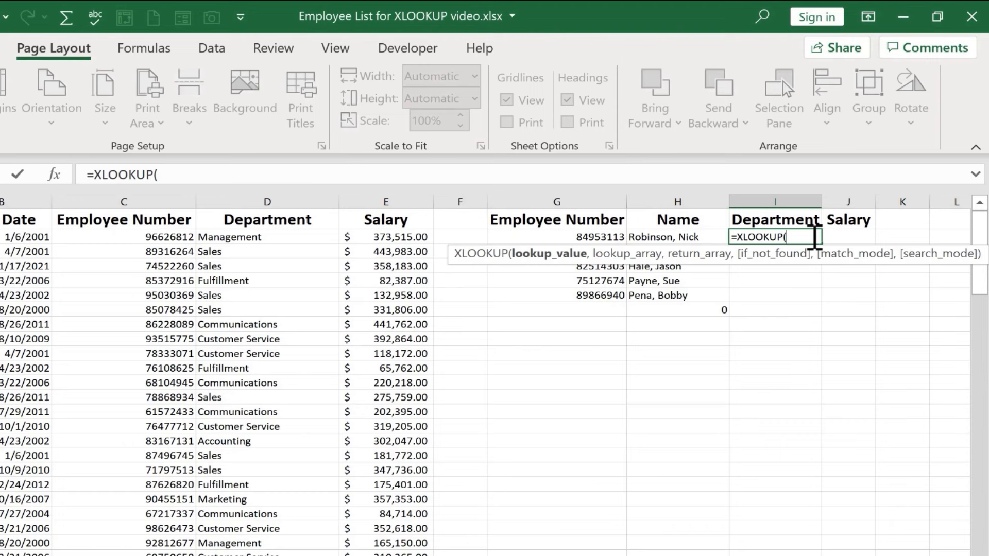
Build =XLOOKUP(G2,C:C,D:D,"None") in I2 for the Department lookup.
click(556, 236)
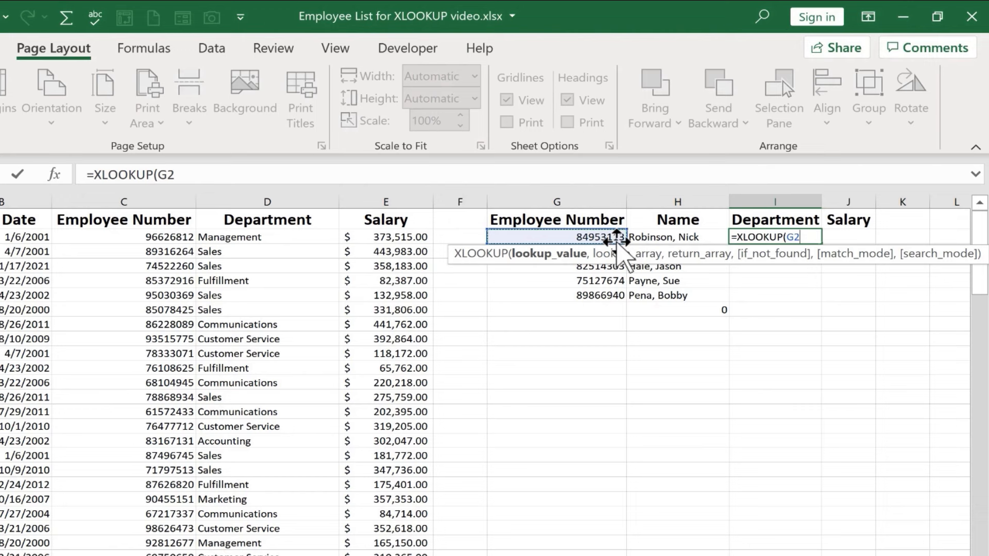
text(,)
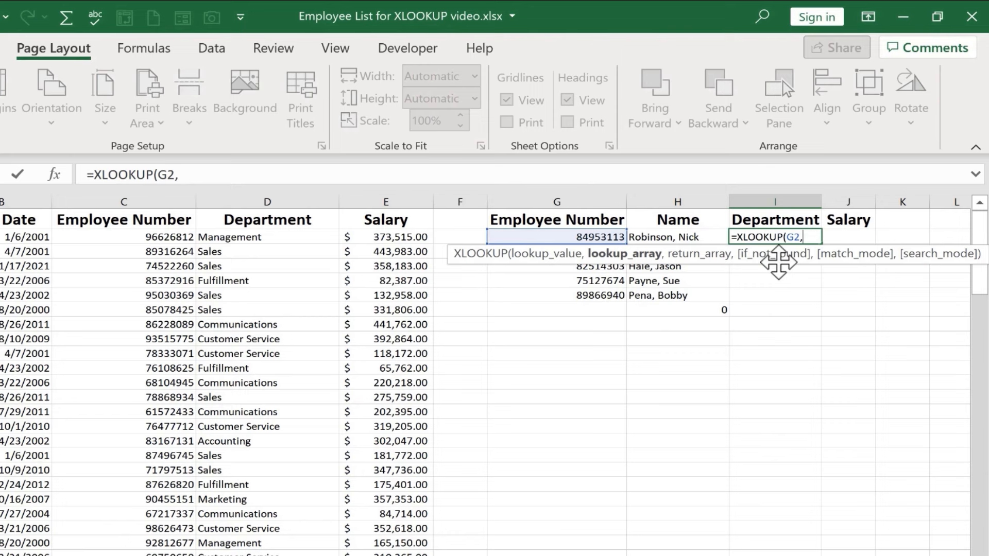
click(123, 202)
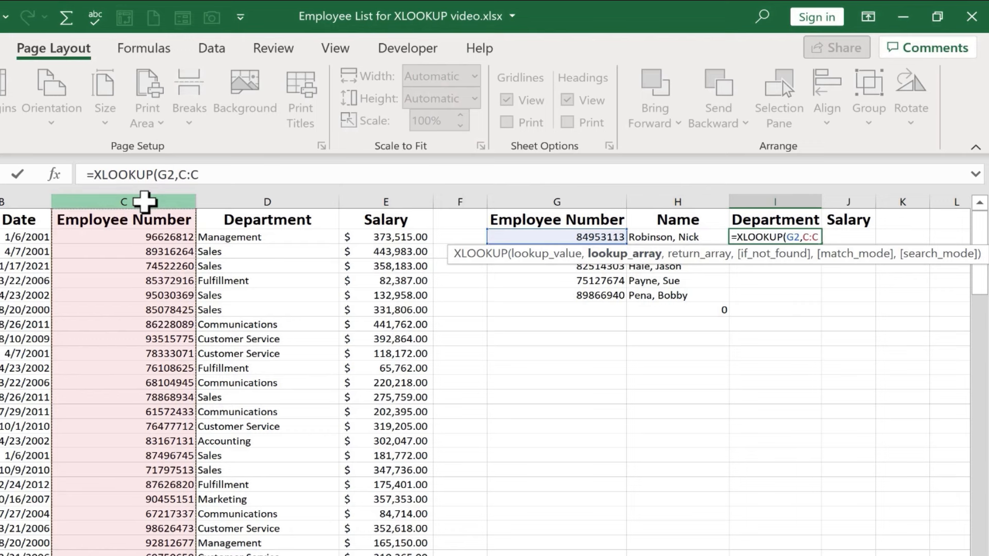
text(,D:D,"n)
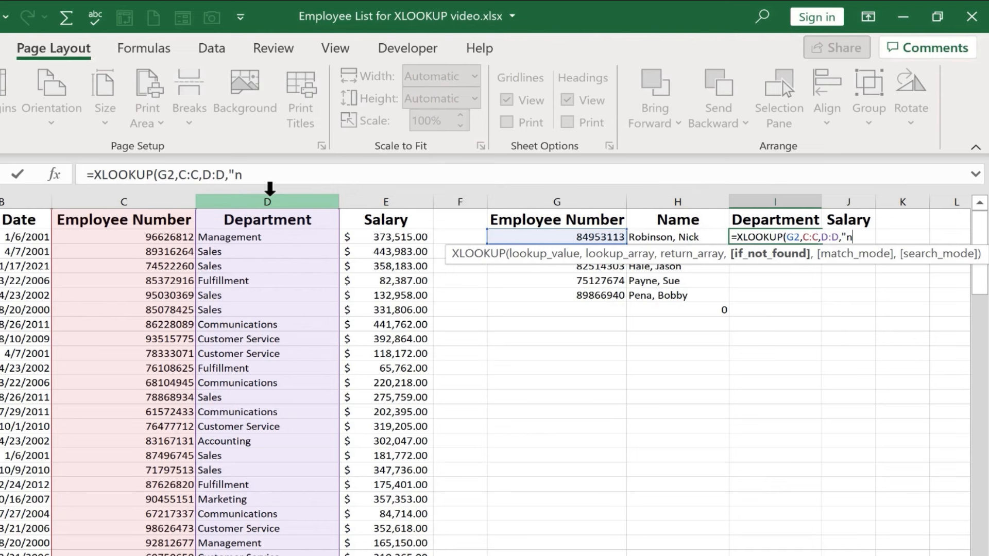
text(one")
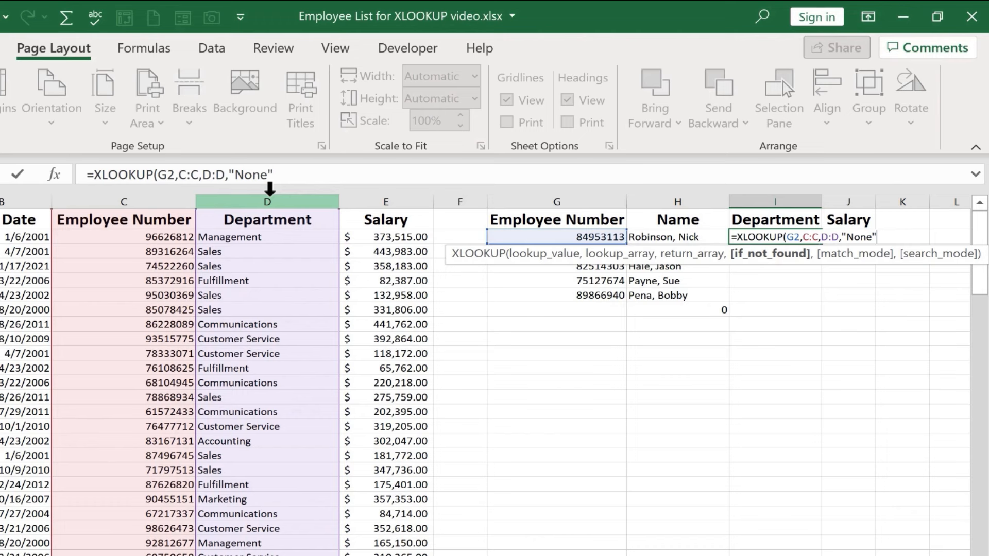
text())
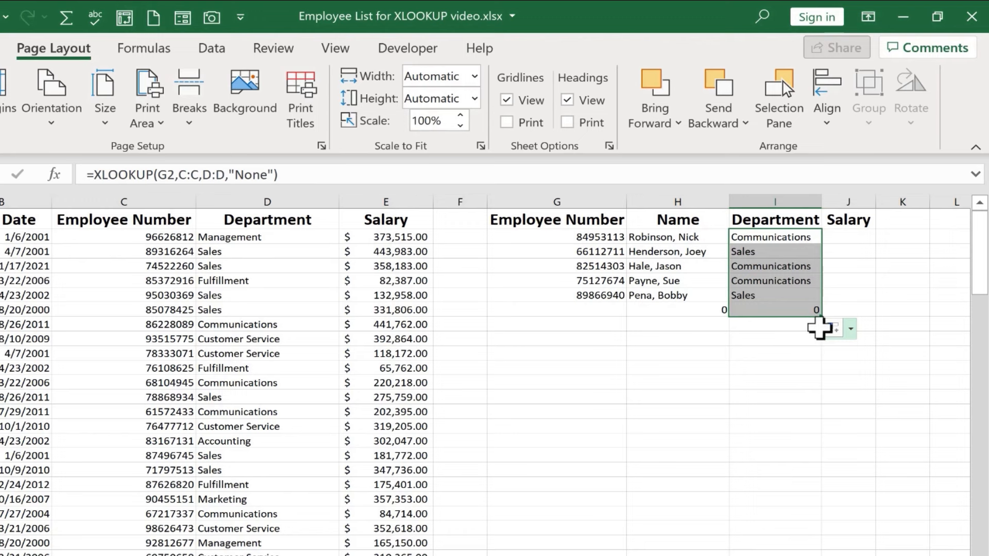
Build =XLOOKUP(H2,A:A,E:E) in J2 to return each employee's salary.
click(848, 236)
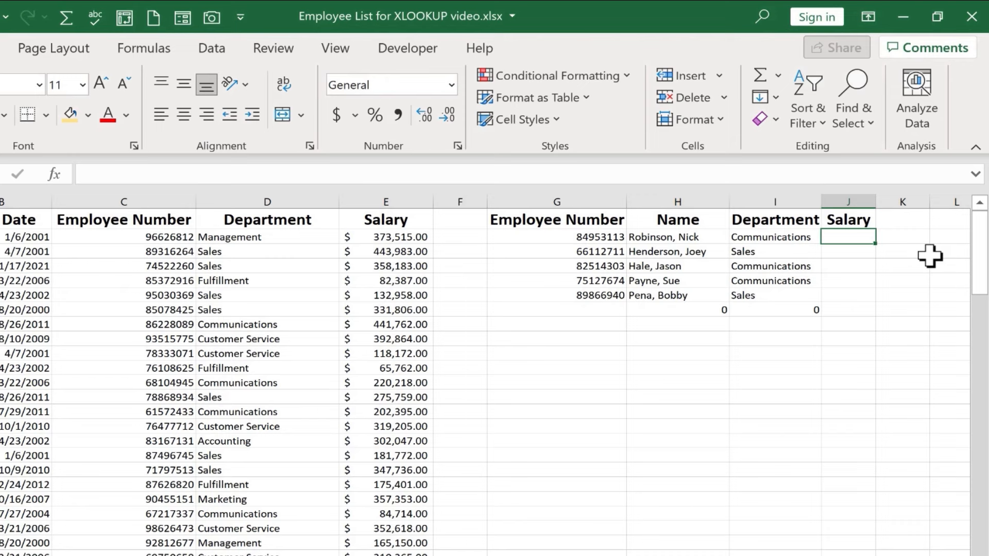
text(=XLOOKUP()
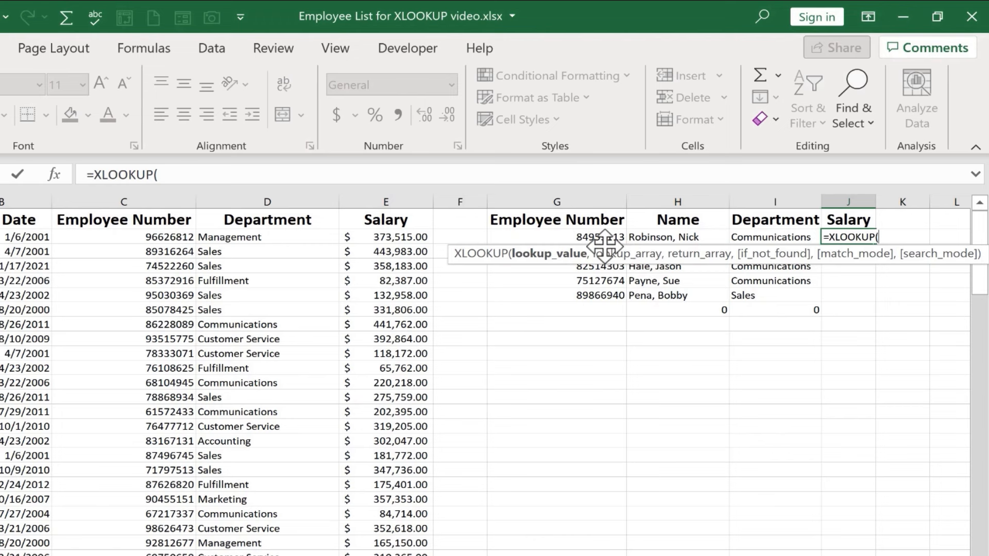
click(677, 237)
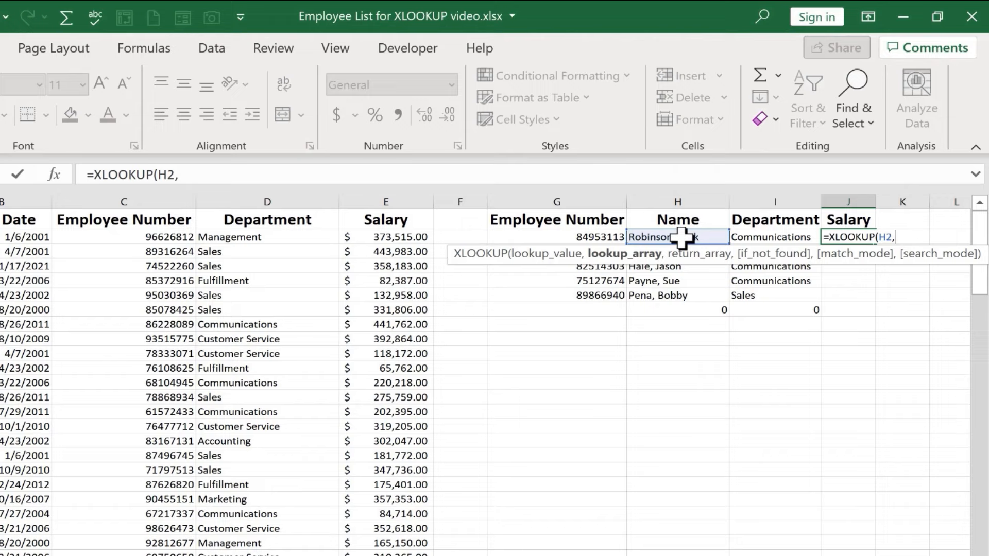
text(A:A,)
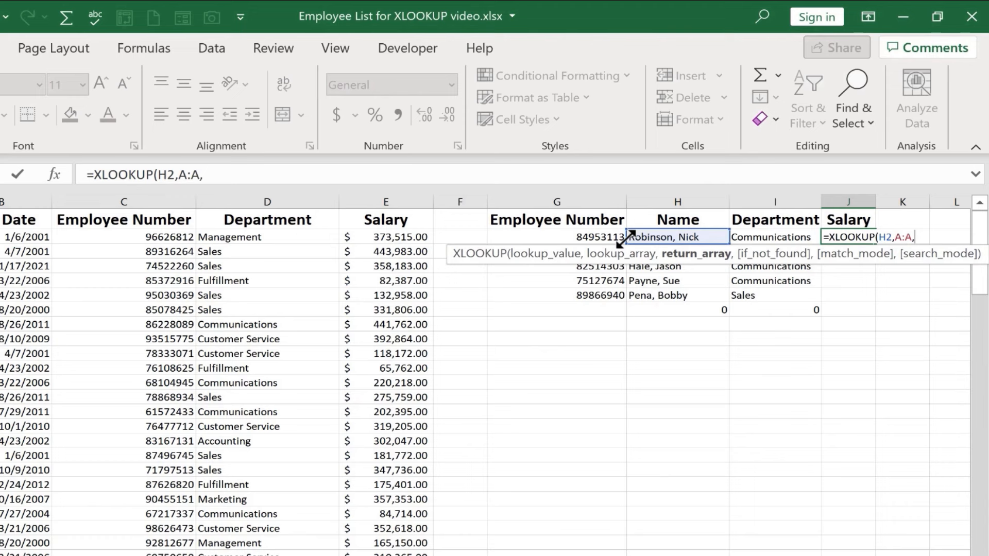
click(386, 201)
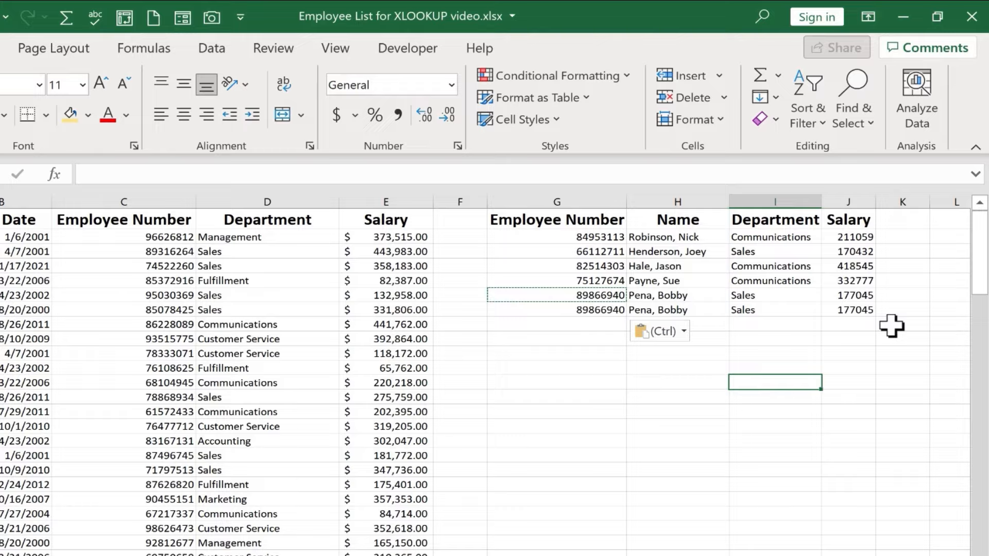
Select a cell to begin formatting the lookup table.
click(868, 185)
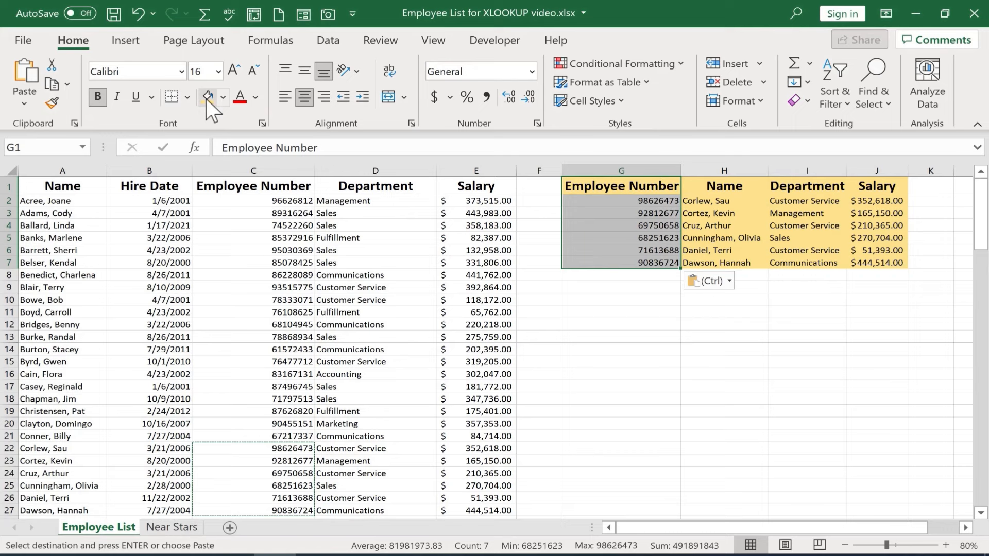
click(723, 311)
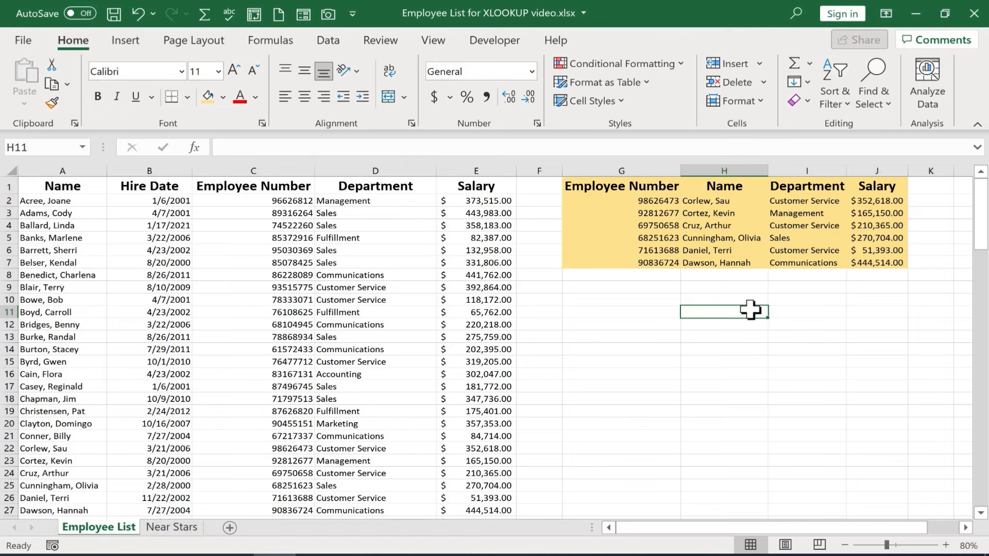
mouse_move(306, 262)
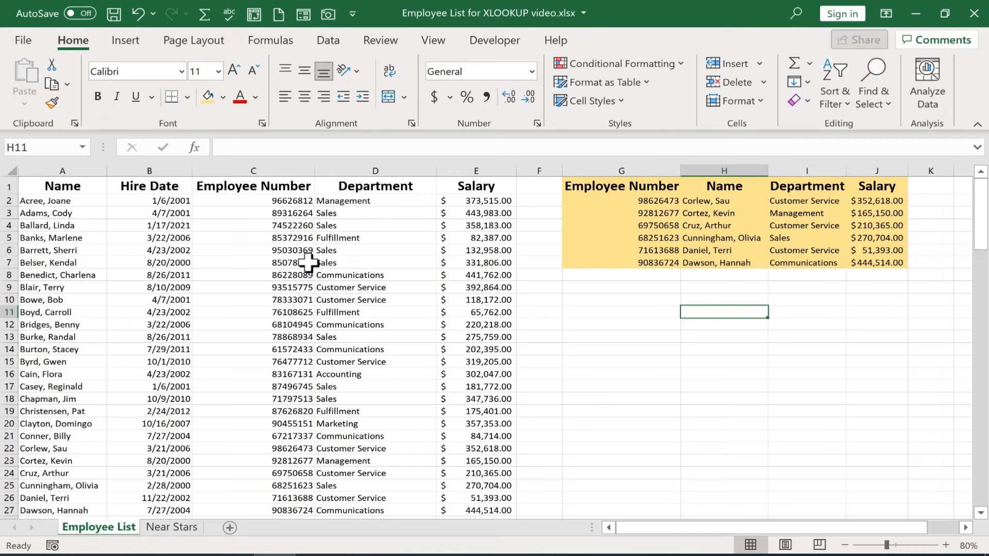
click(805, 262)
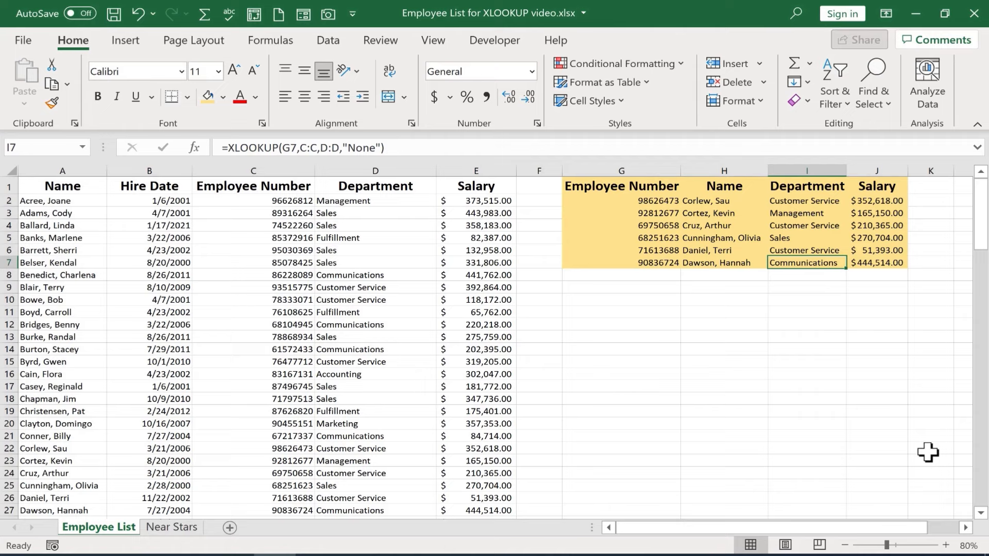